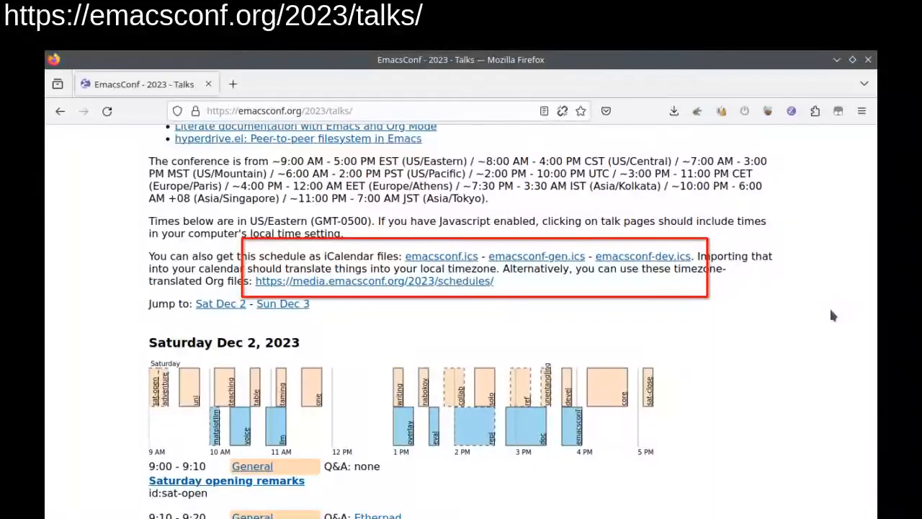
Step: Bring the Saturday Dec 2, 2023 talk line-up into view on emacsconf.org/2023/talks
left_click(375, 280)
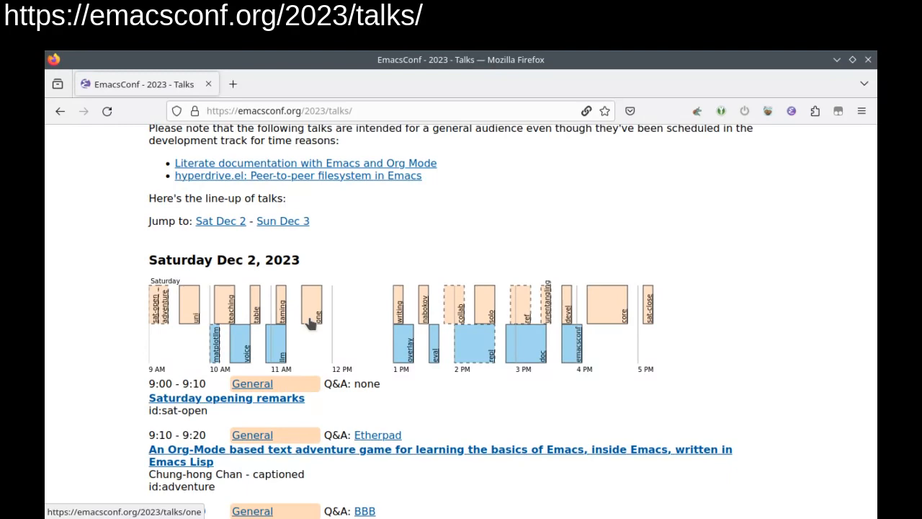
Step: Scroll to the Saturday talk listings with times, tracks and Etherpad/BBB Q&A links
scroll("down", 3)
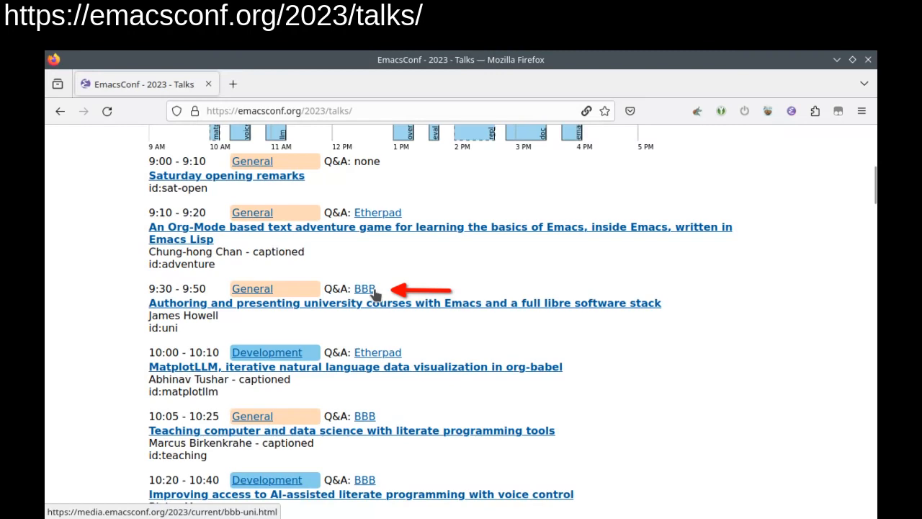
scroll("down", 3)
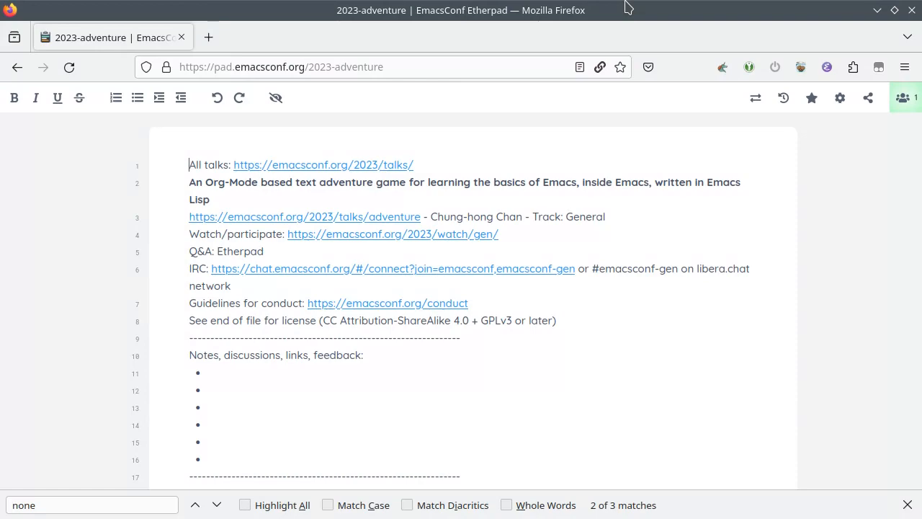
Step: Scroll the 2023-adventure pad to its Next talks and licence notes, then follow the IRC web chat link
scroll("down", 3)
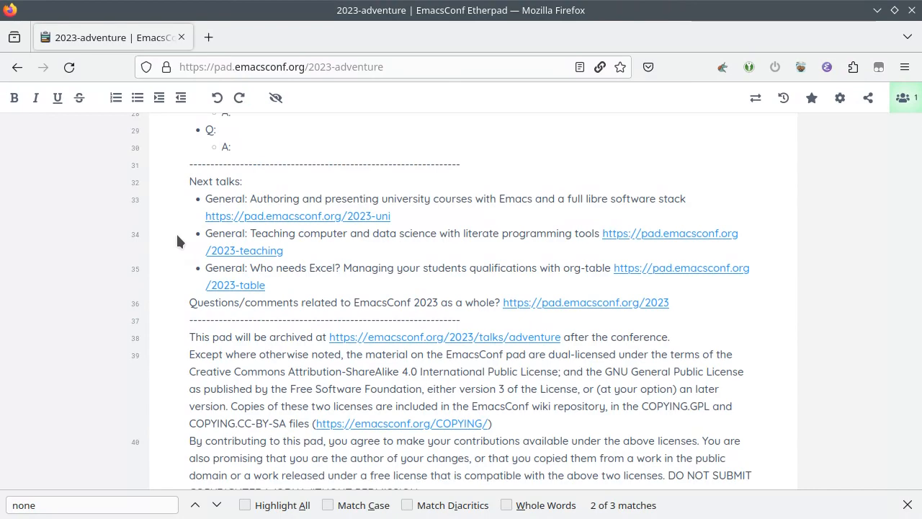
left_click(585, 303)
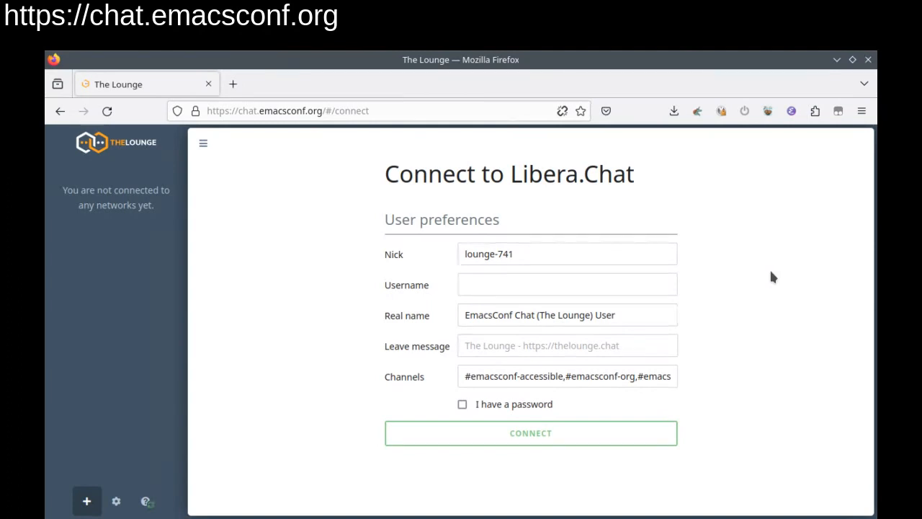
Step: Connect to Libera.Chat with the prefilled nick and join #emacsconf-gen
left_click(530, 432)
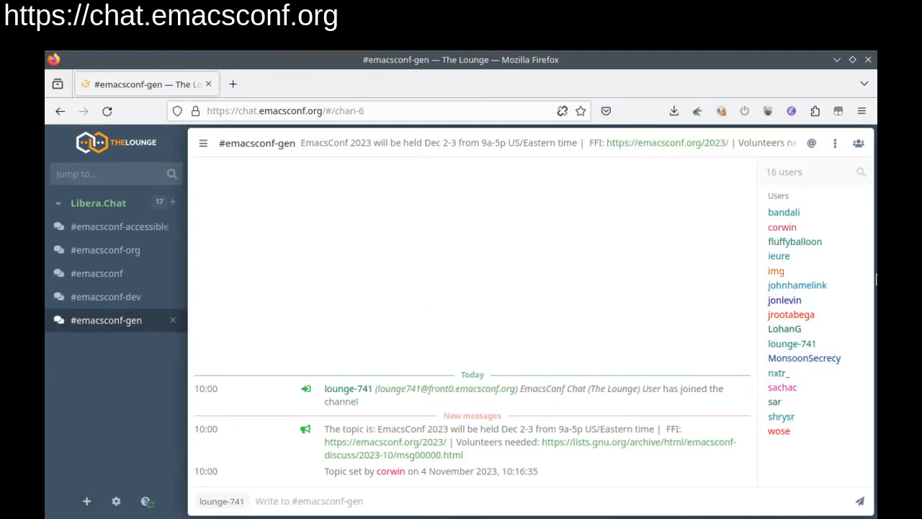